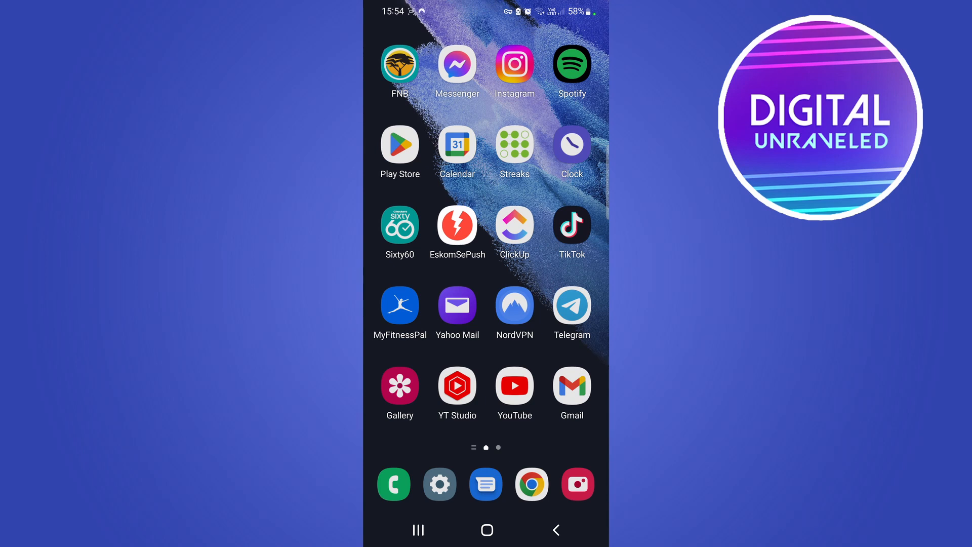
# Launch Instagram from the phone home screen to land on the home feed
pyautogui.click(514, 67)
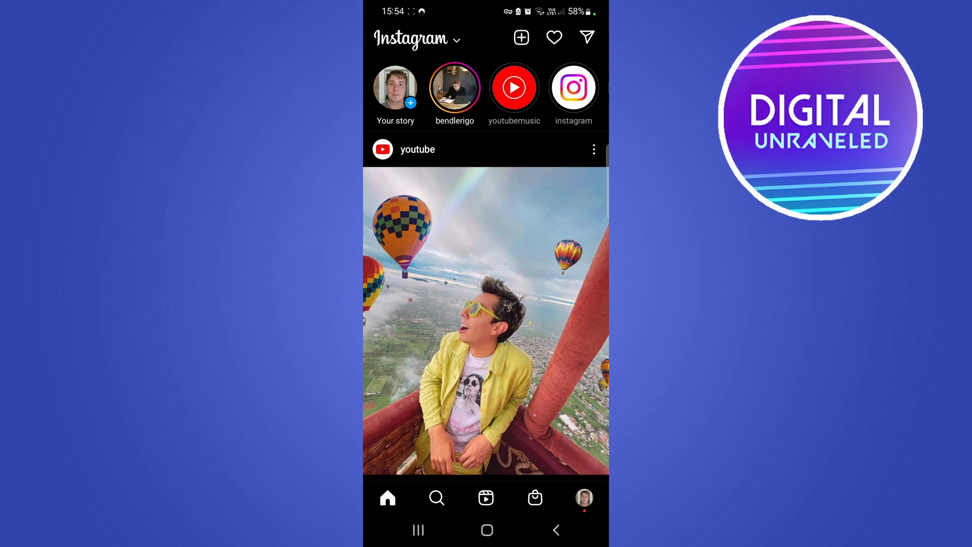
# Start a new reel and begin recording footage of the laptop screen
pyautogui.click(485, 497)
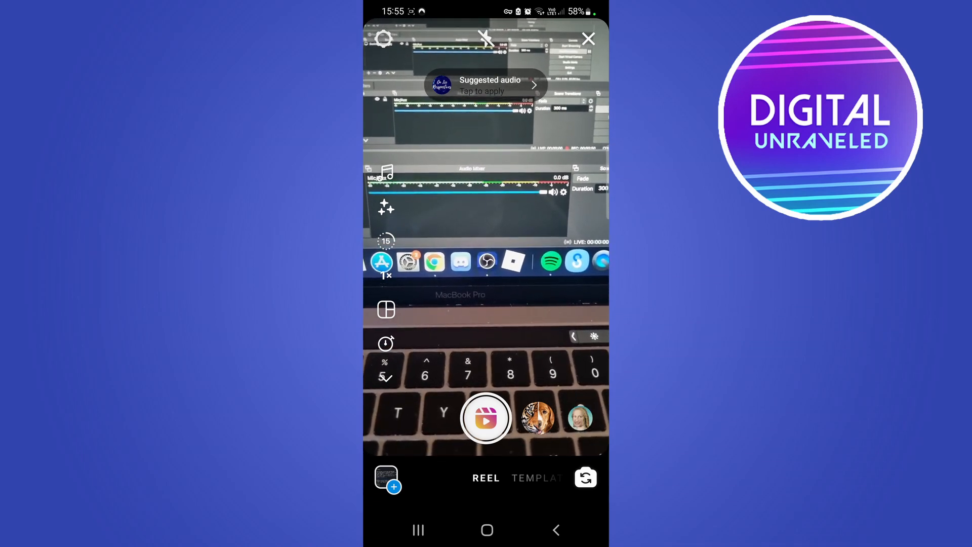
pyautogui.click(485, 418)
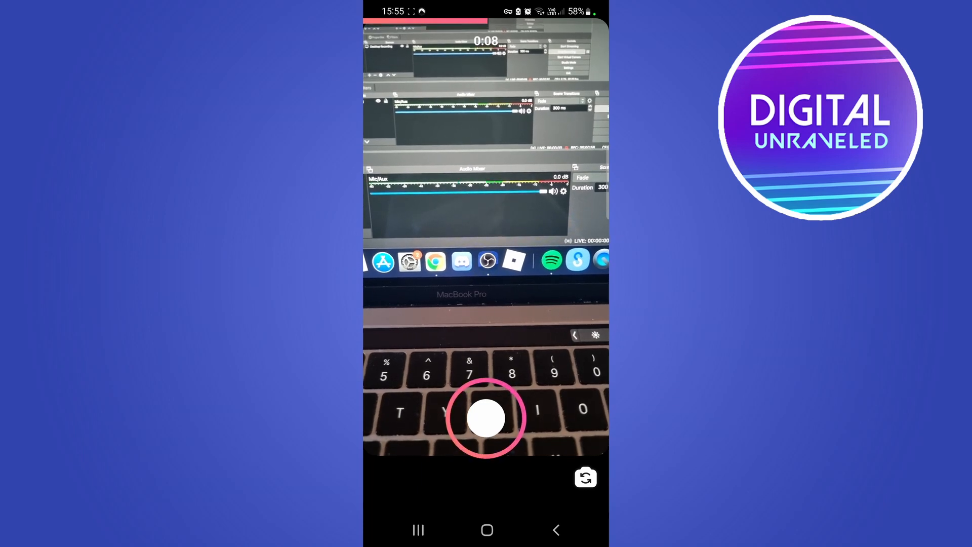
# Stop the reel recording so the captured clip moves into the editor
pyautogui.click(486, 417)
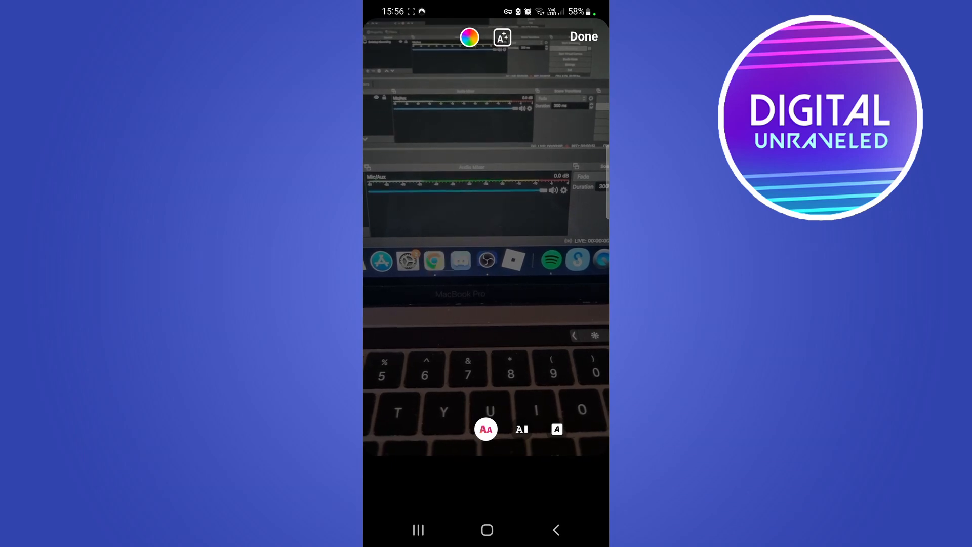
# Review the auto-generated caption words and confirm the Captions sticker on the reel
pyautogui.click(486, 428)
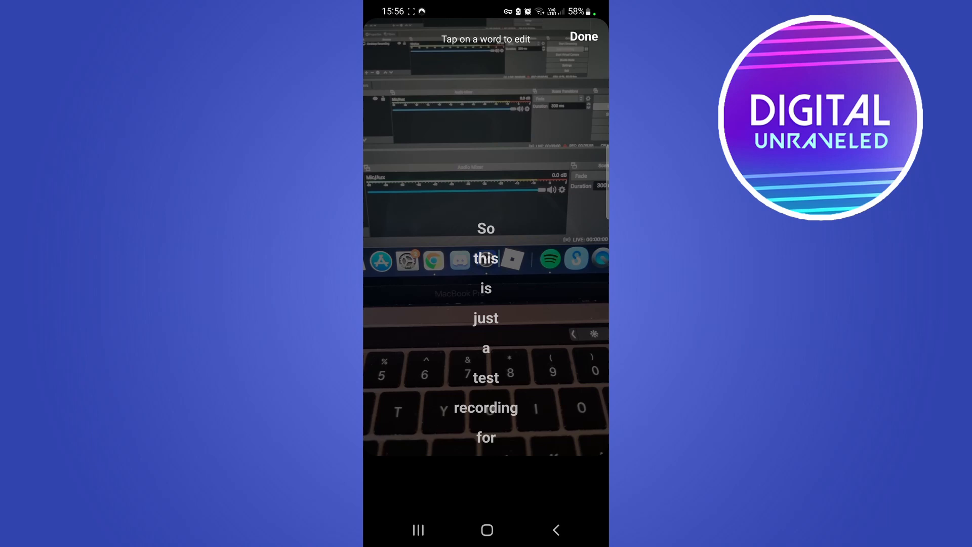
pyautogui.click(485, 258)
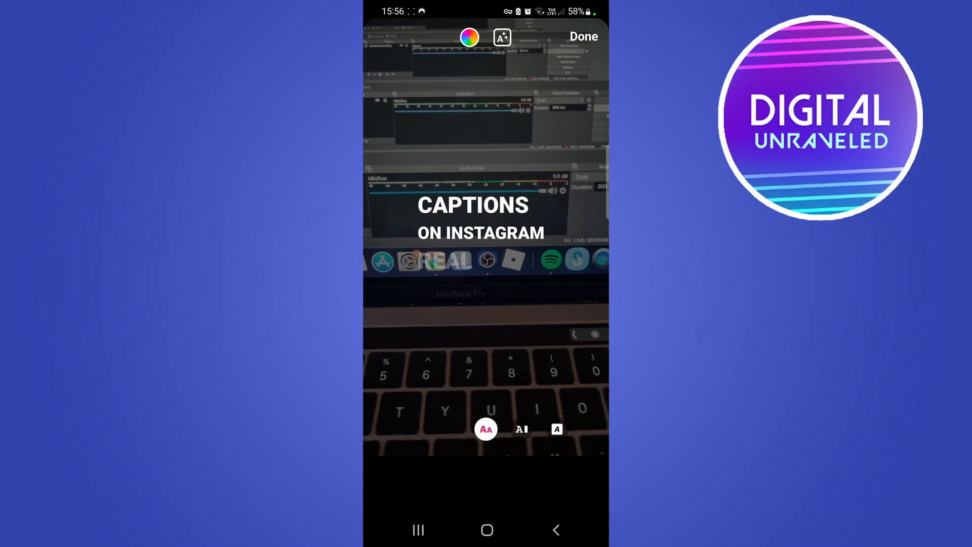
pyautogui.click(582, 36)
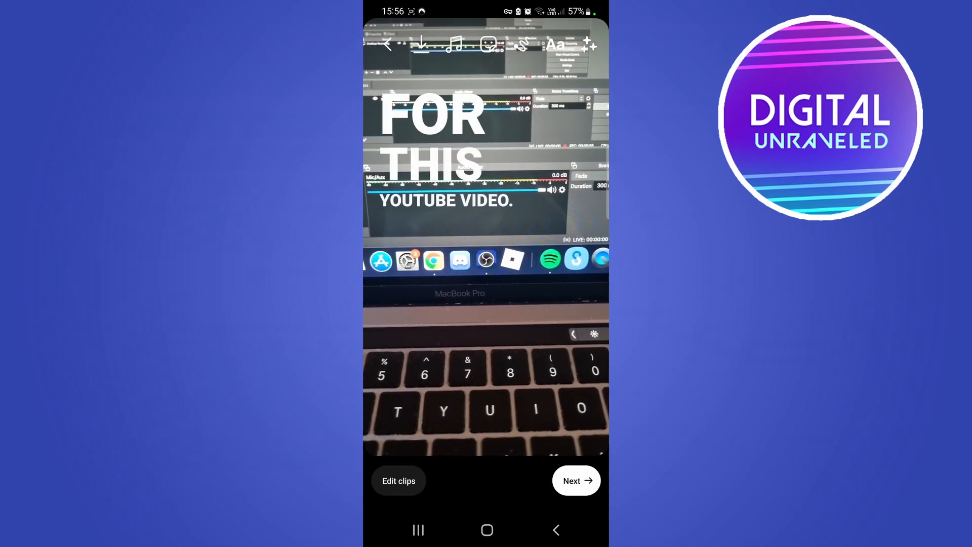
# Advance the captioned reel to the New reel share screen with cover preview and caption field
pyautogui.click(575, 480)
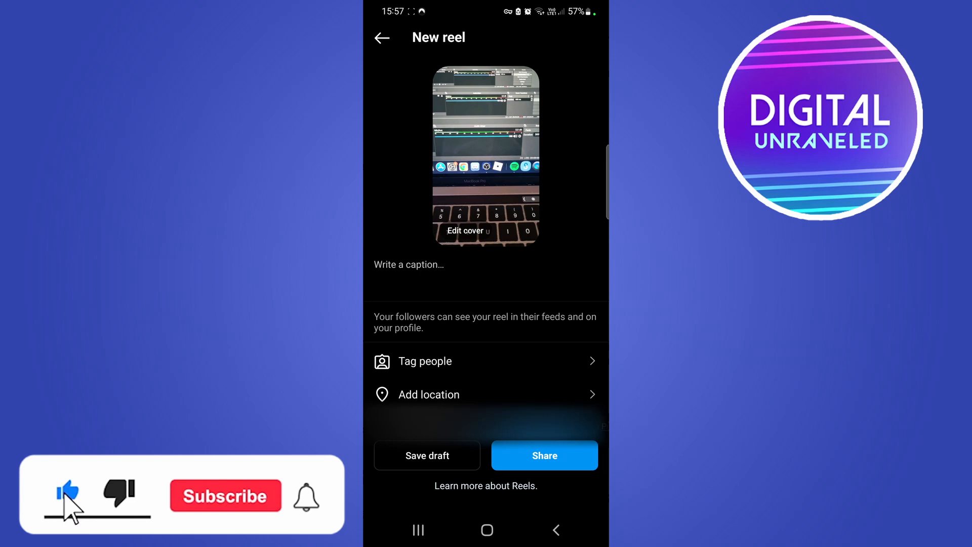
pyautogui.click(225, 496)
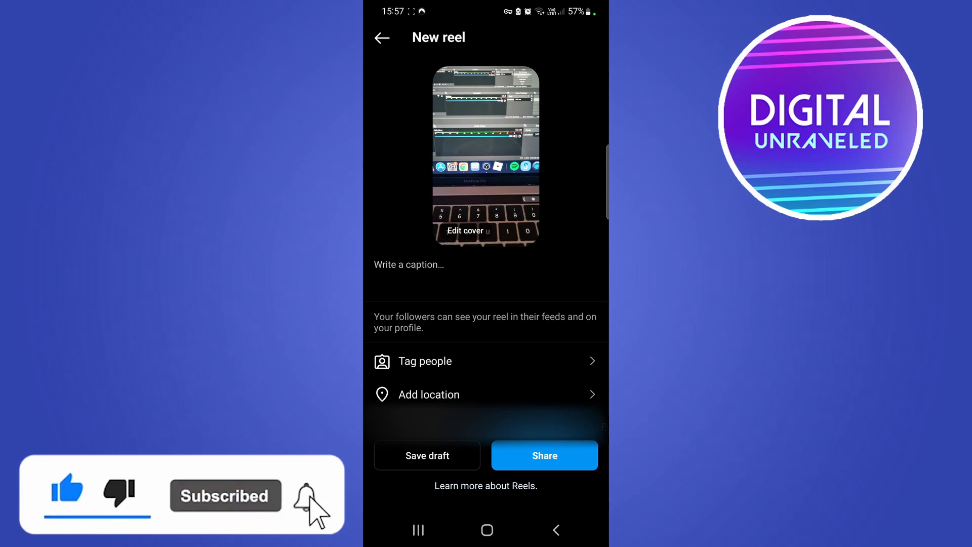